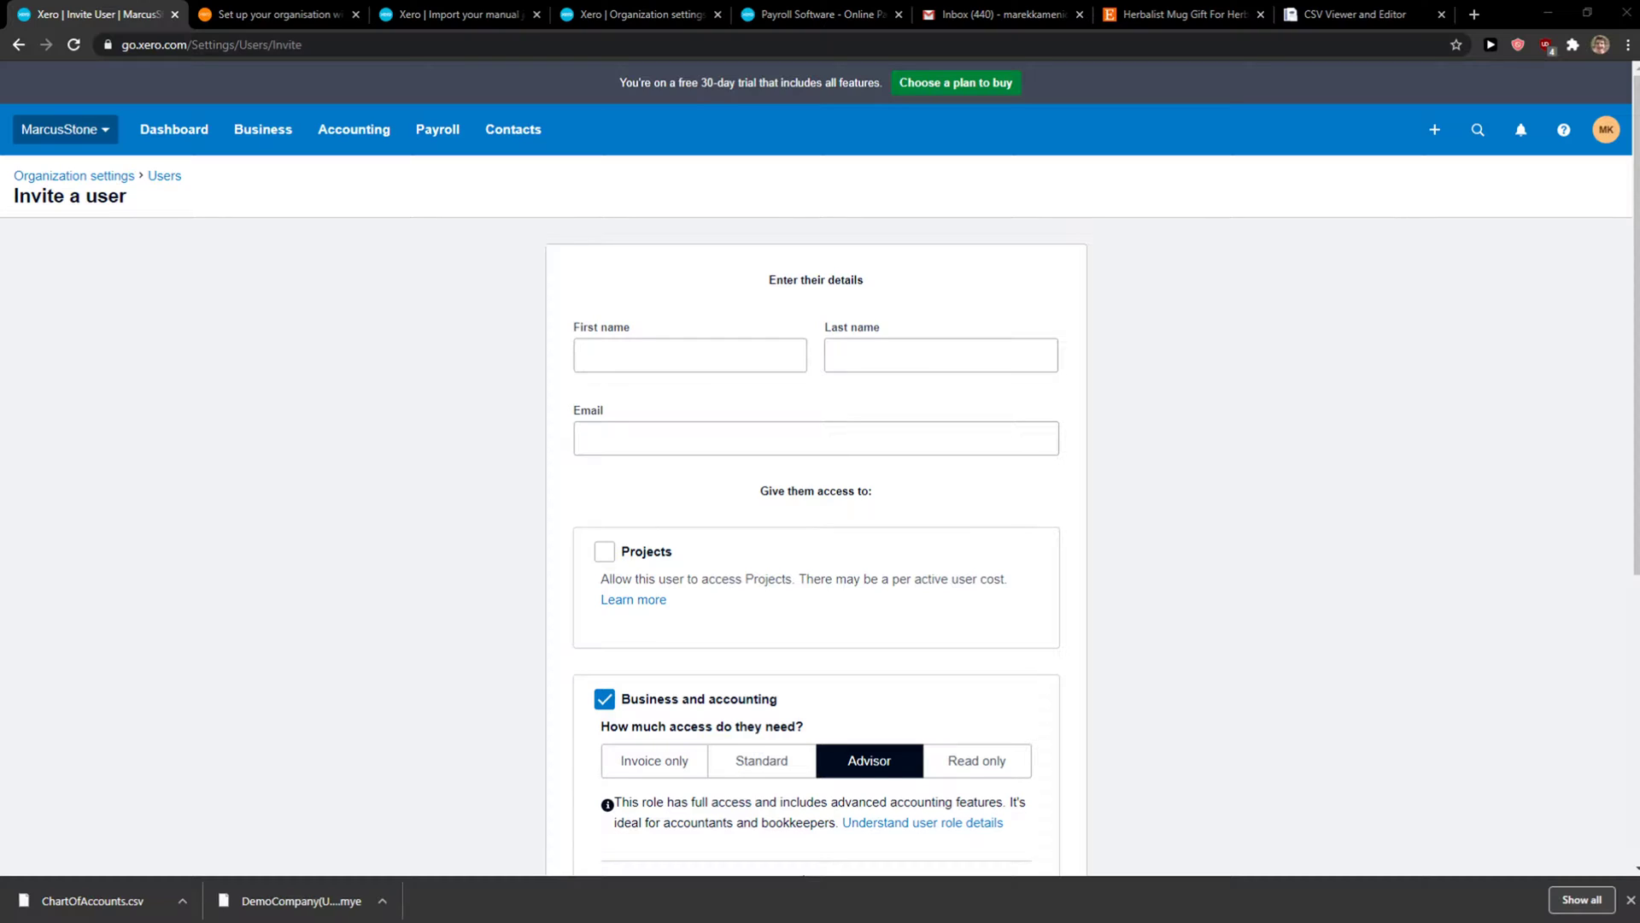
- Go to the sales invoices list from the Business menu
click(263, 128)
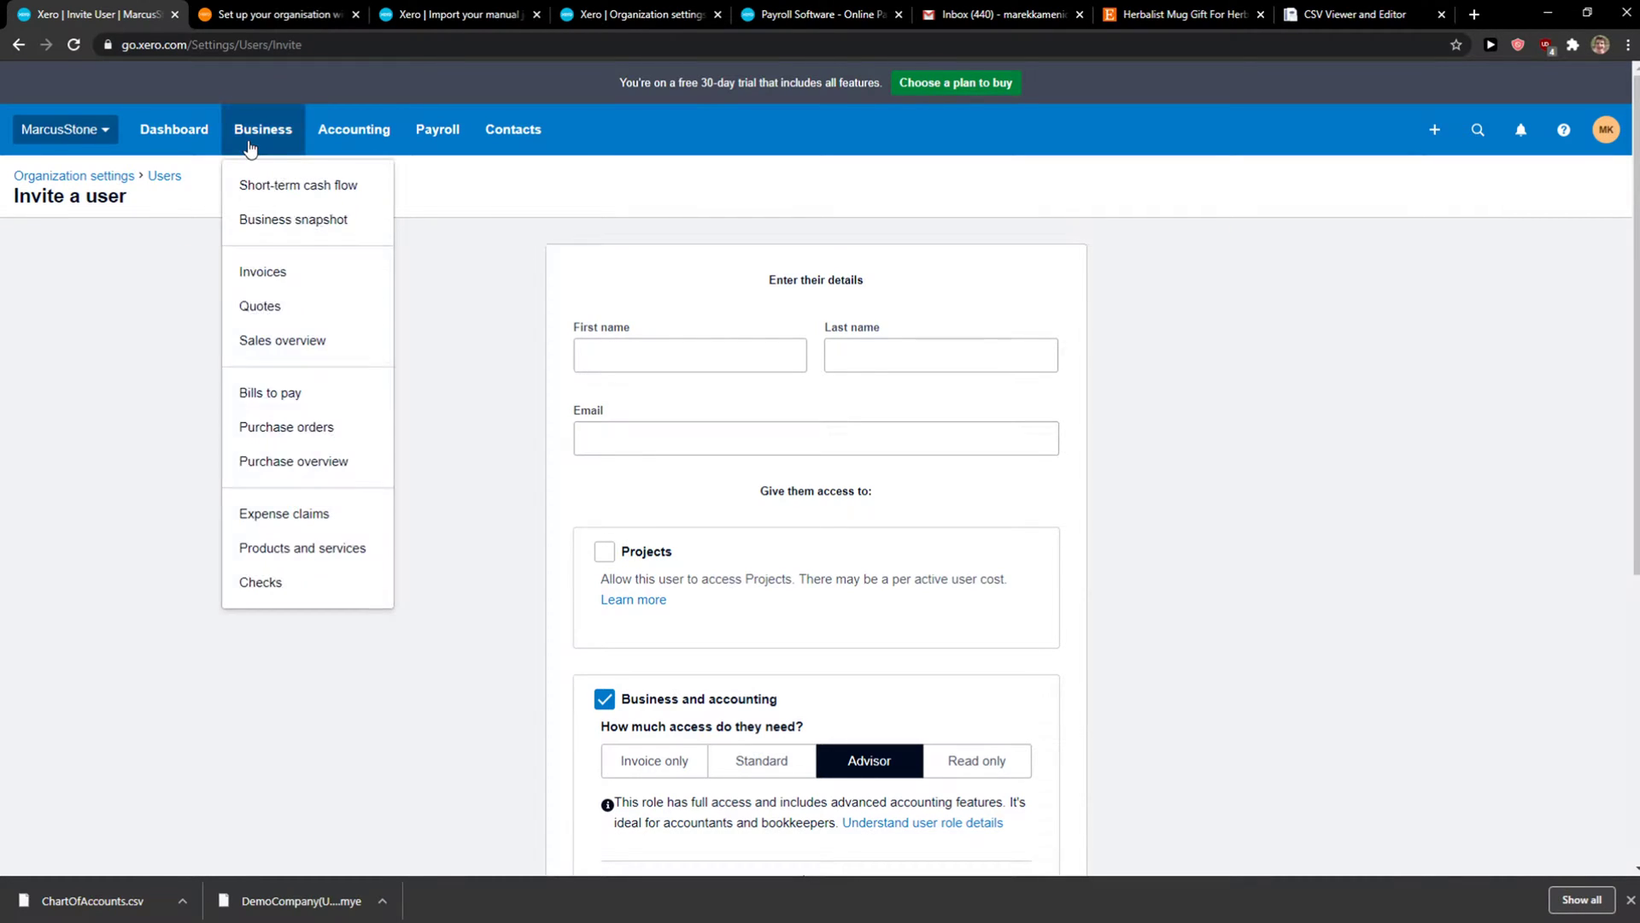
click(263, 271)
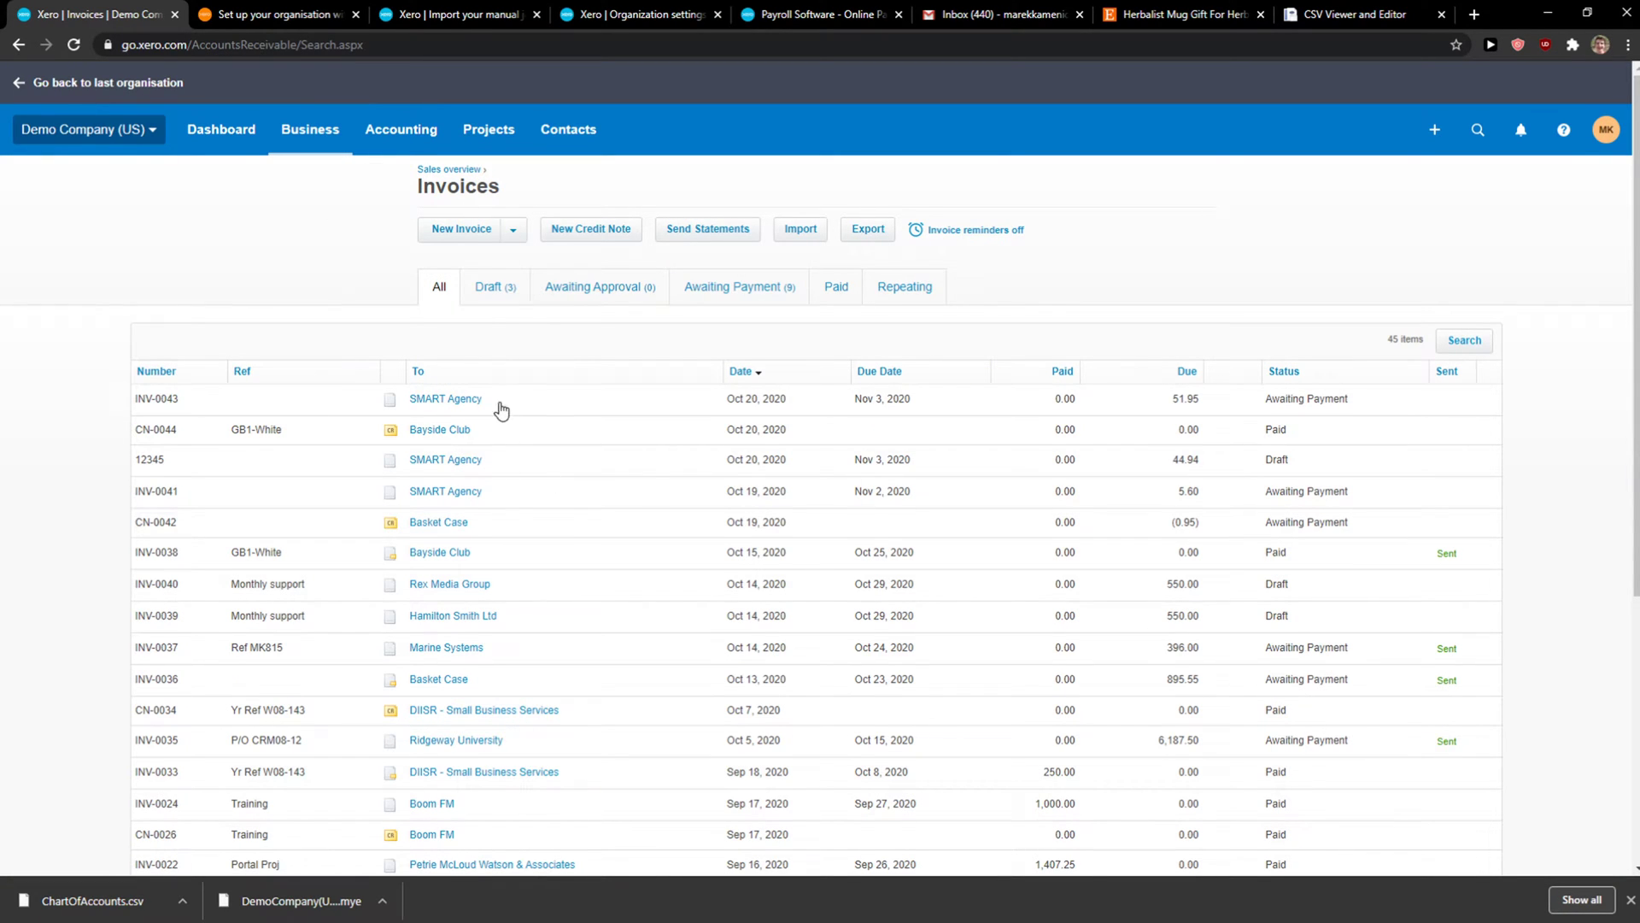
- Filter to Awaiting Payment and open invoice INV-0041 for SMART Agency (5.60 due)
click(738, 285)
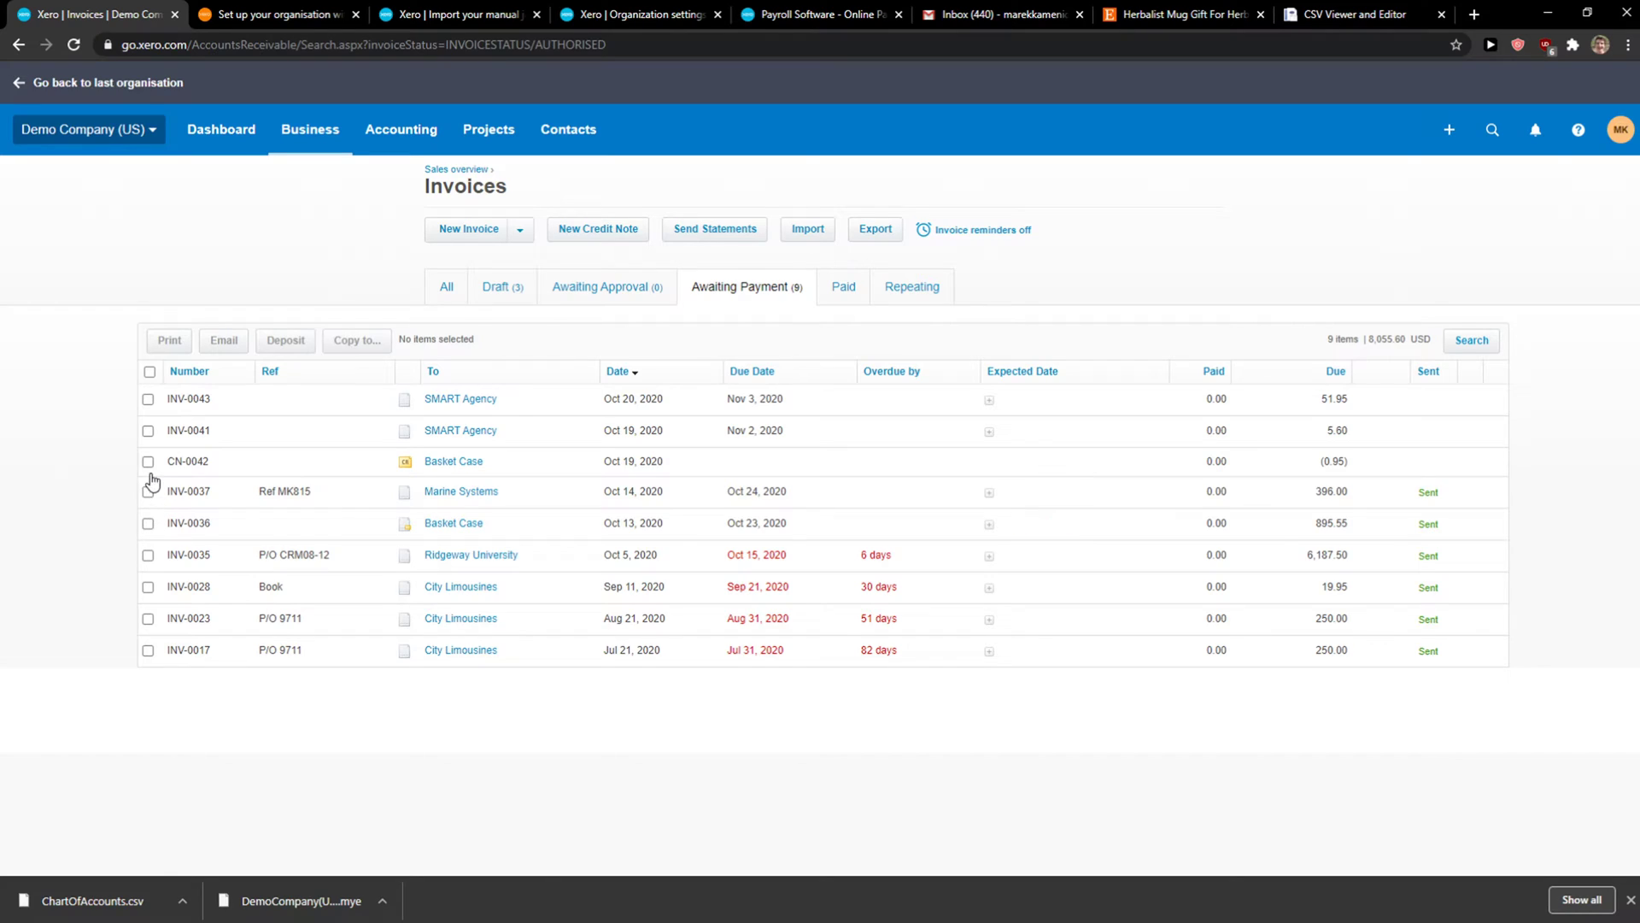
click(148, 461)
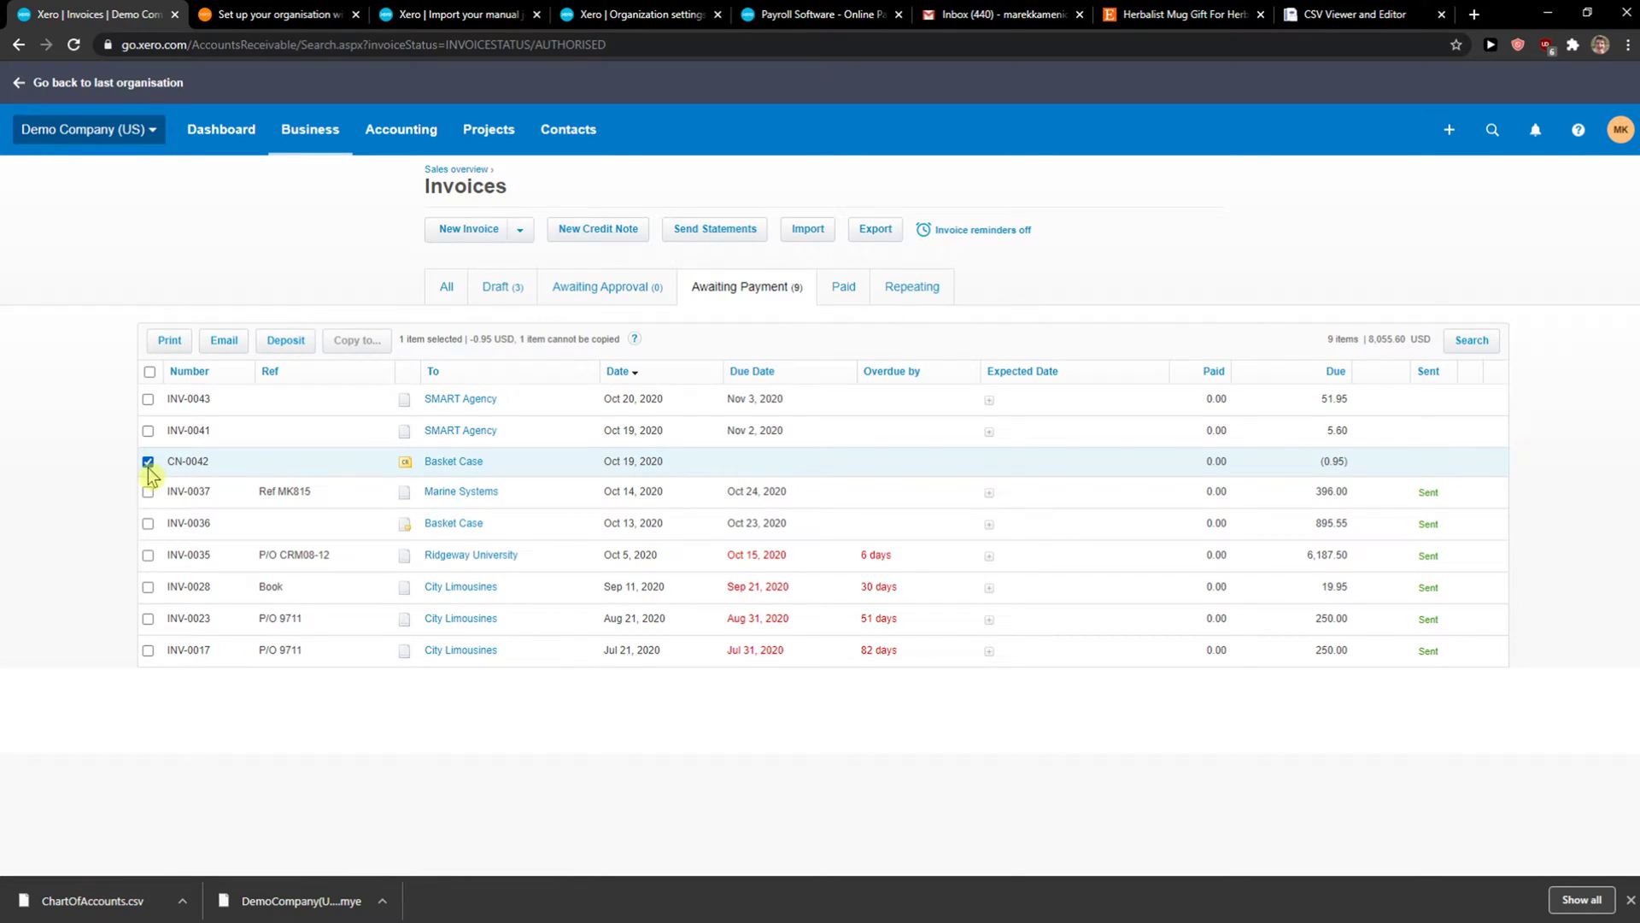
click(148, 461)
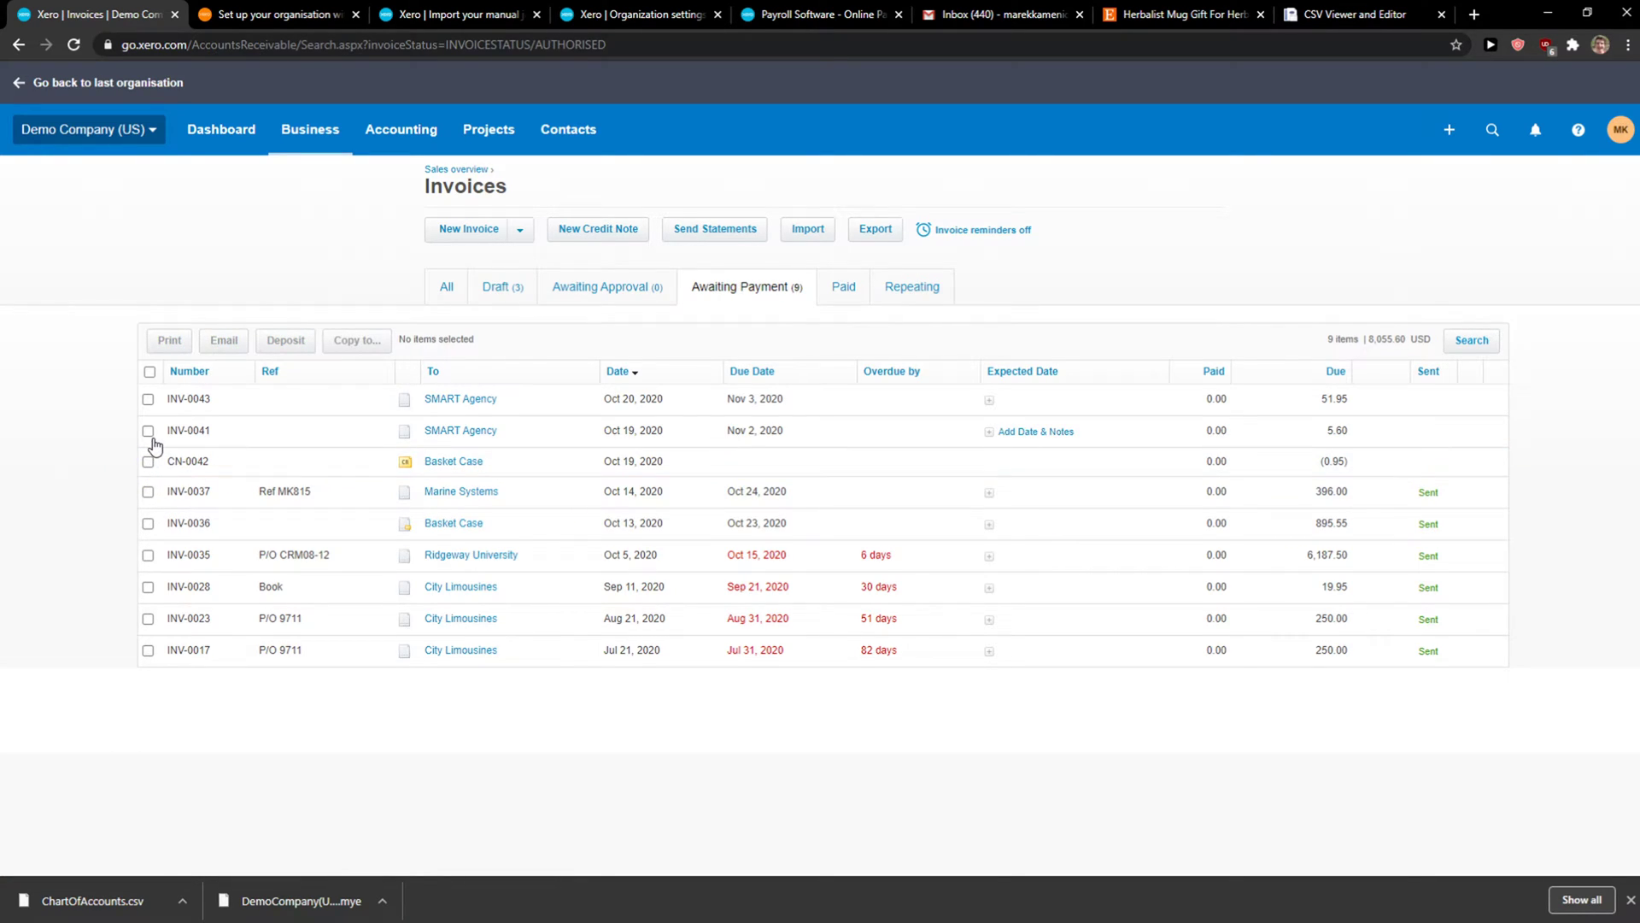
click(149, 430)
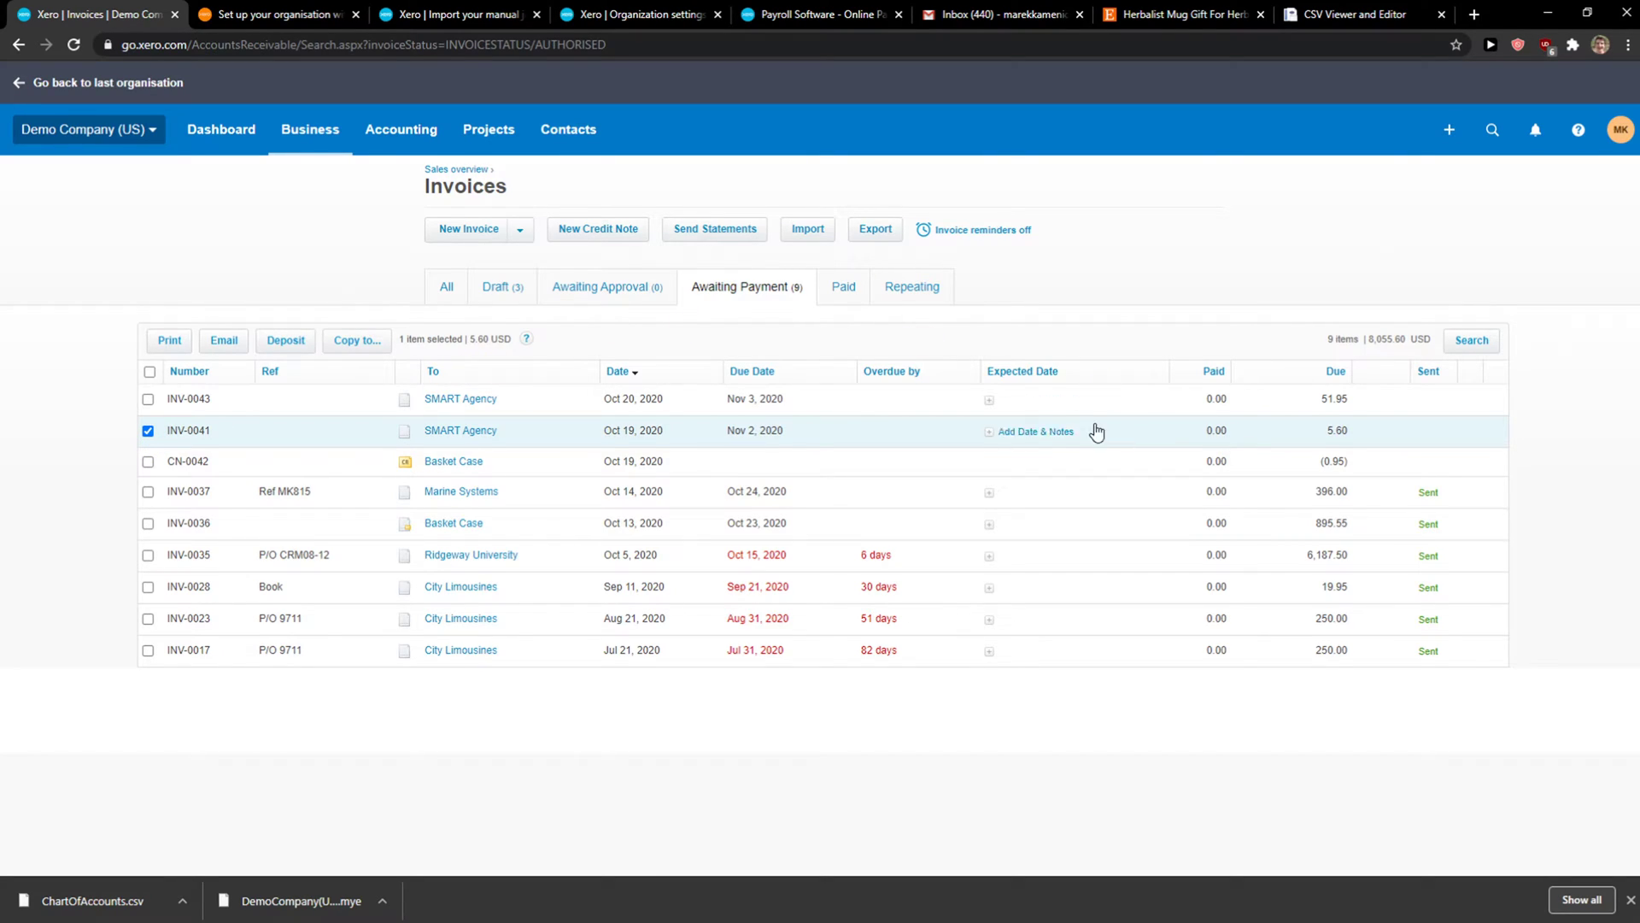
mouse_move(1167, 439)
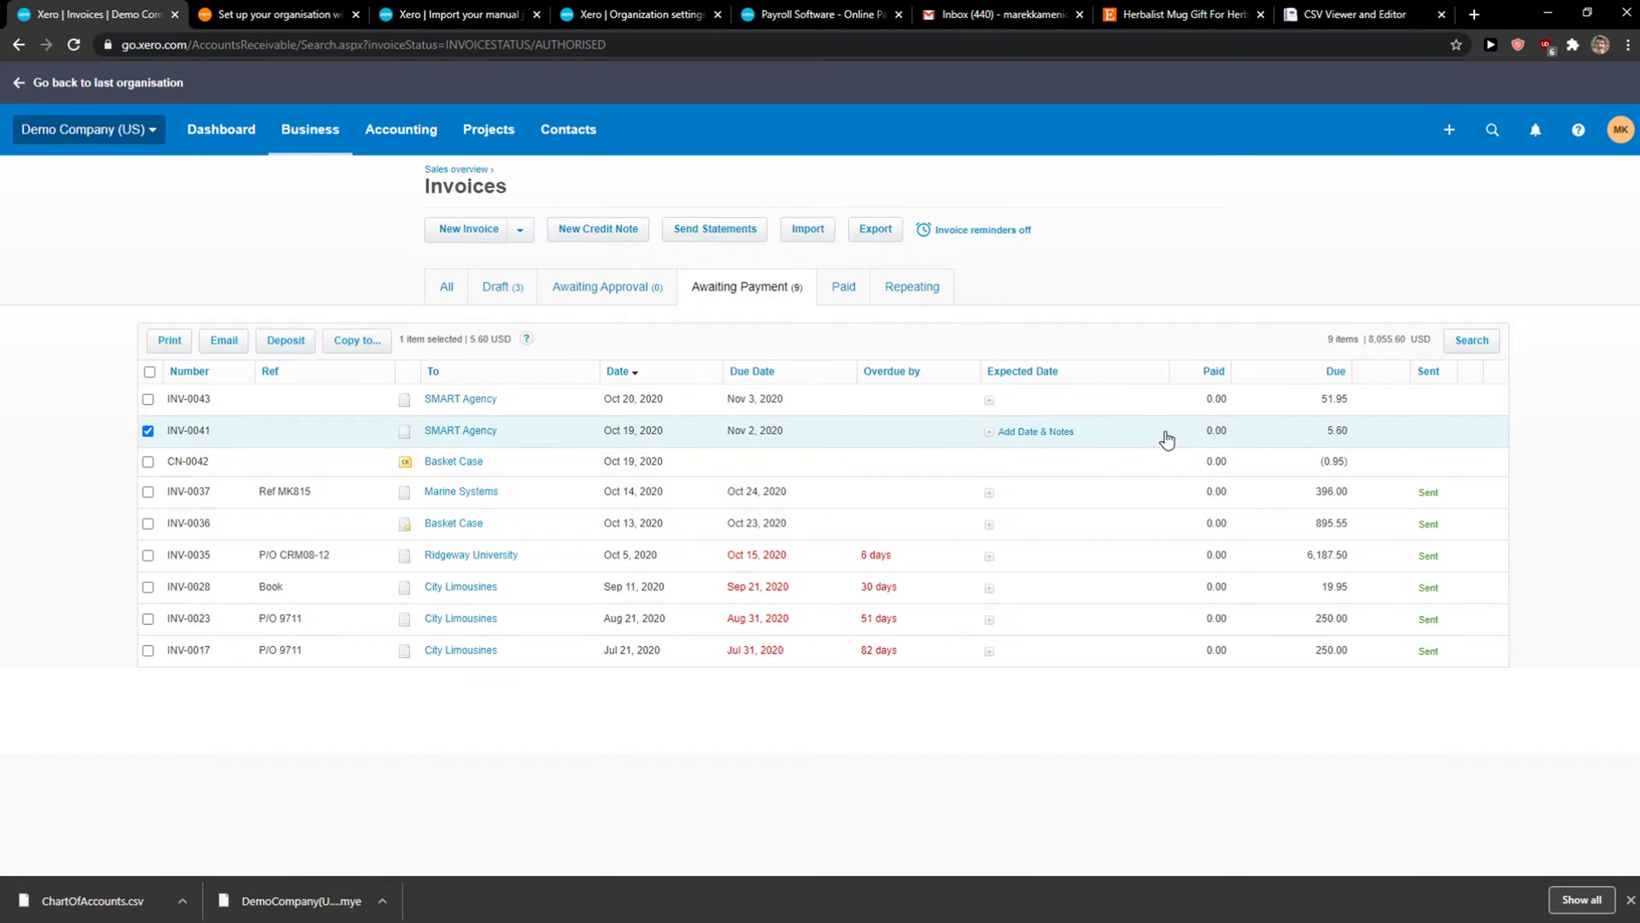
click(516, 229)
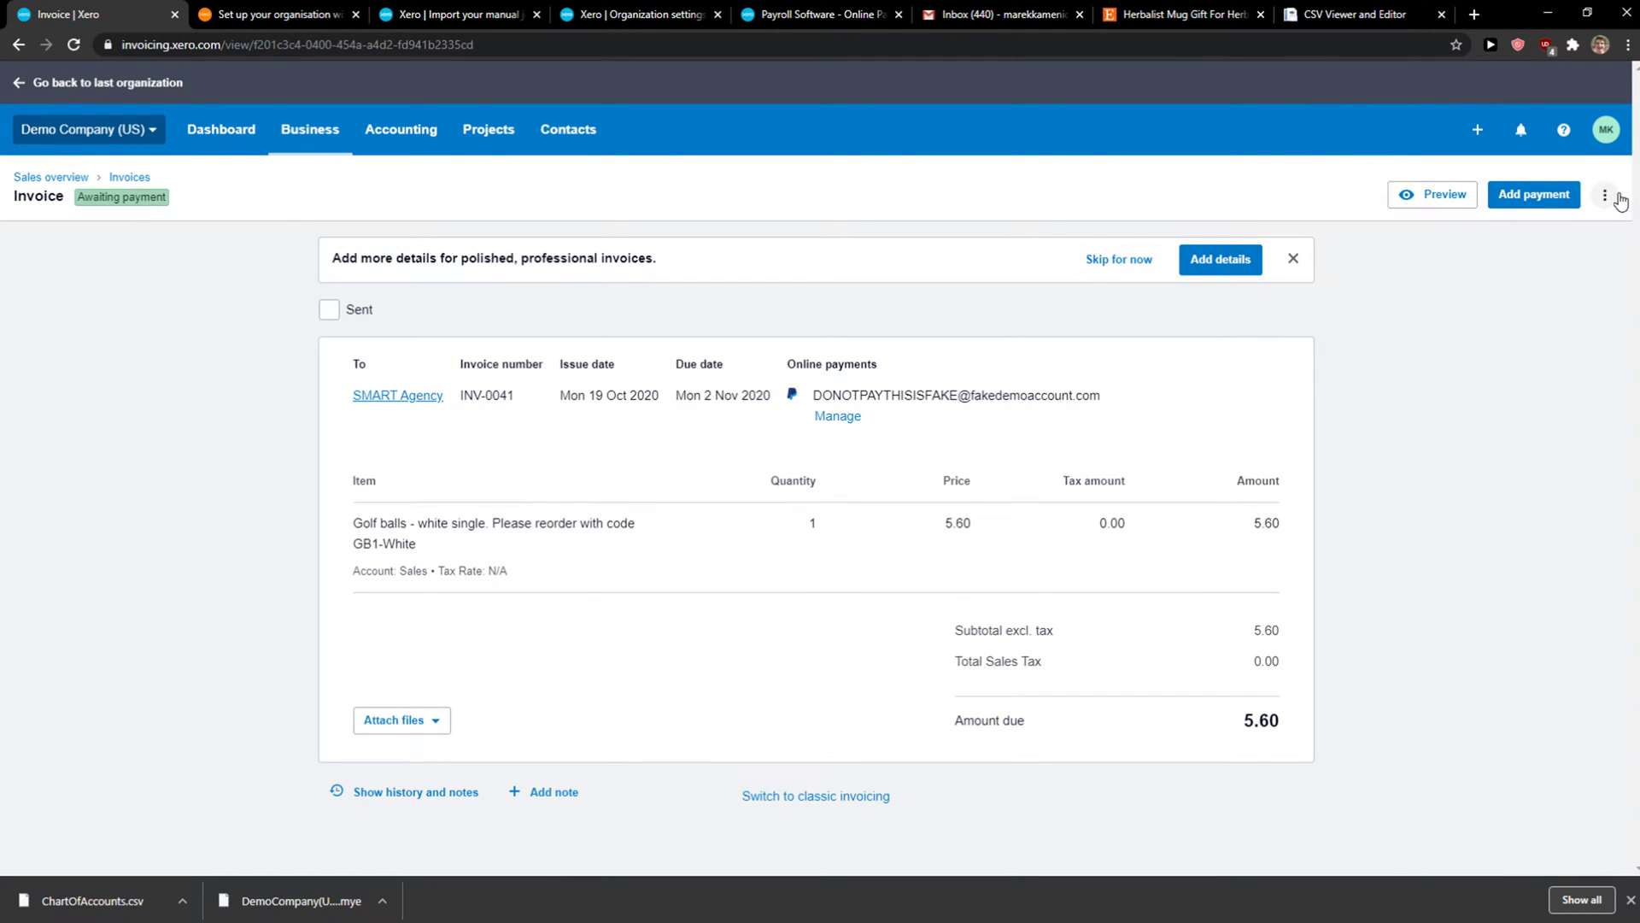
- Record a 5.60 payment dated 21 Oct 2020 into 091 Savings Account
click(1606, 195)
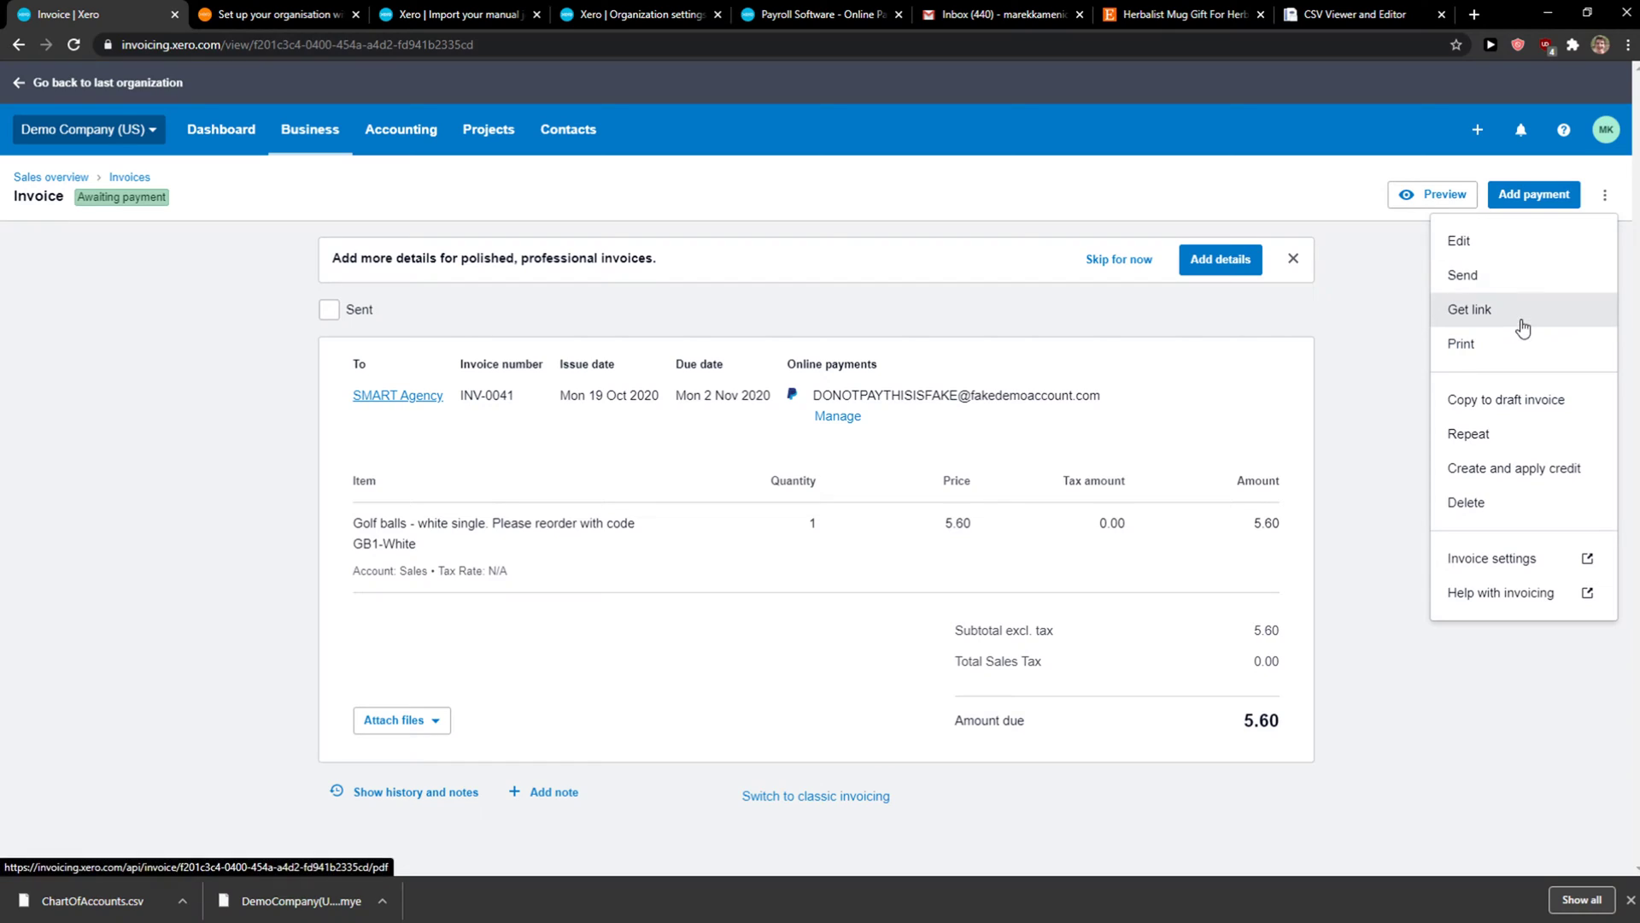
mouse_move(1512, 468)
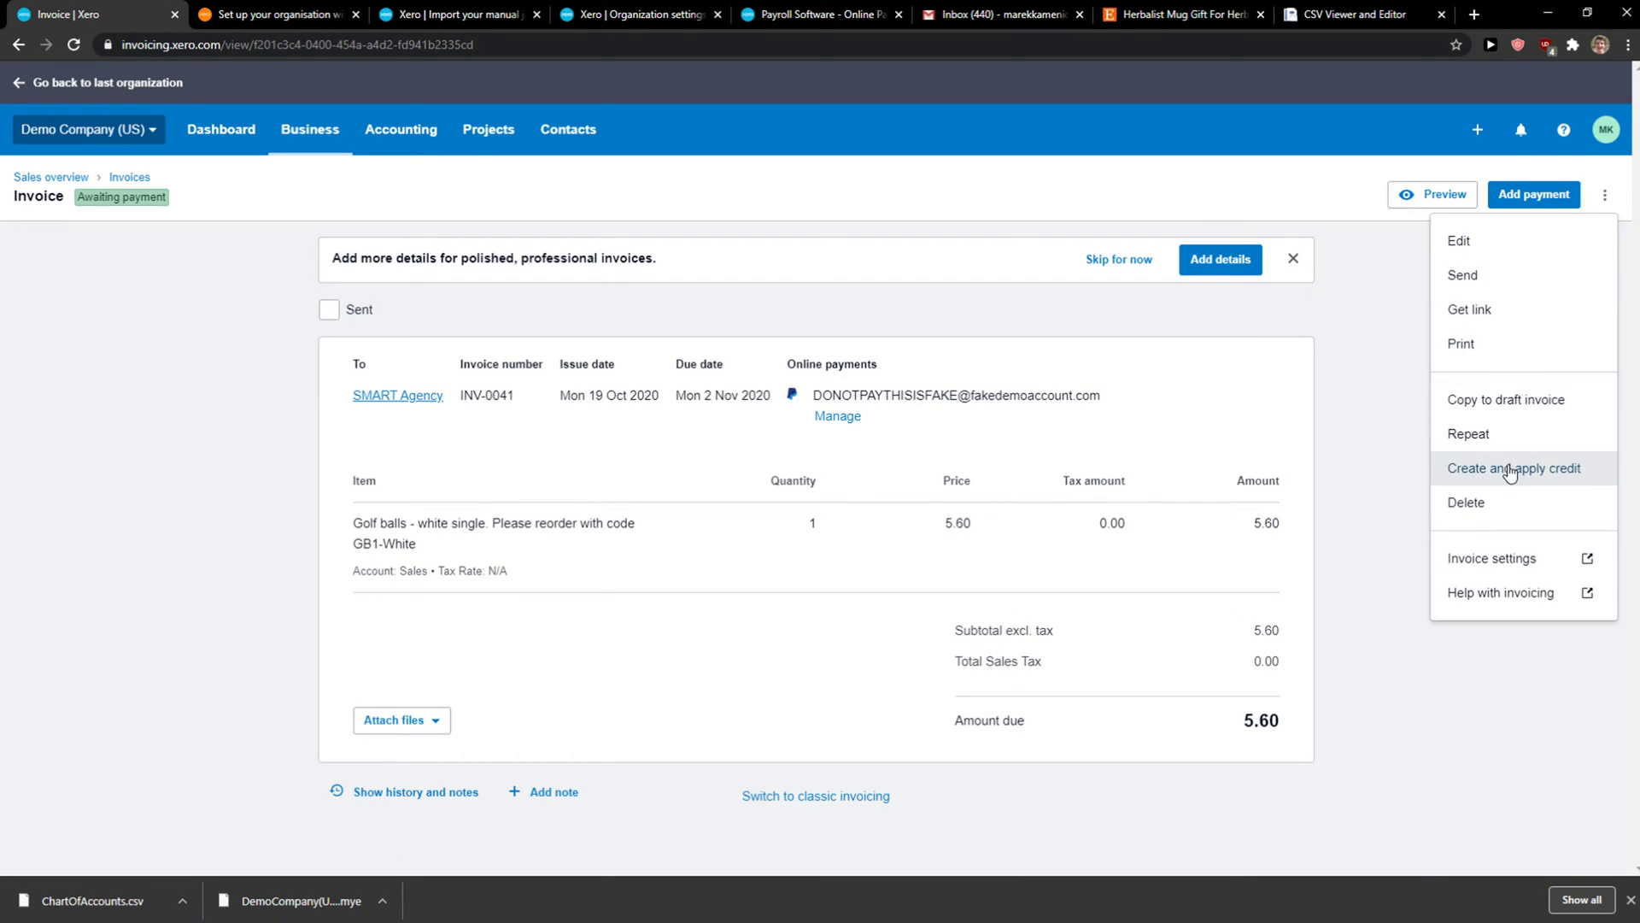
click(1390, 268)
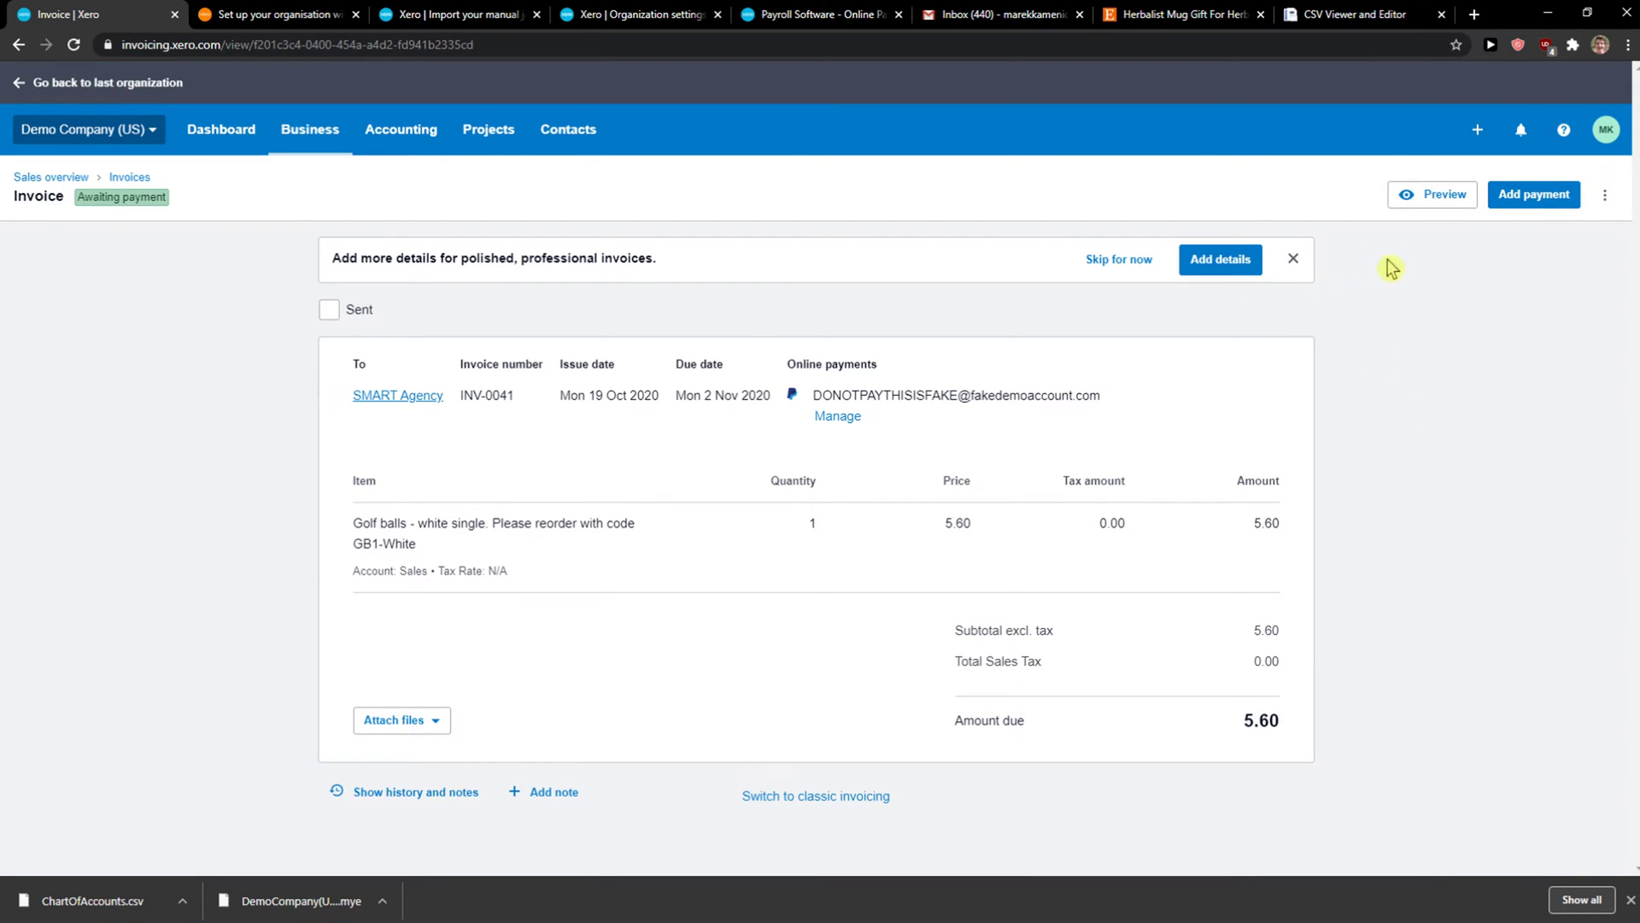
click(1533, 193)
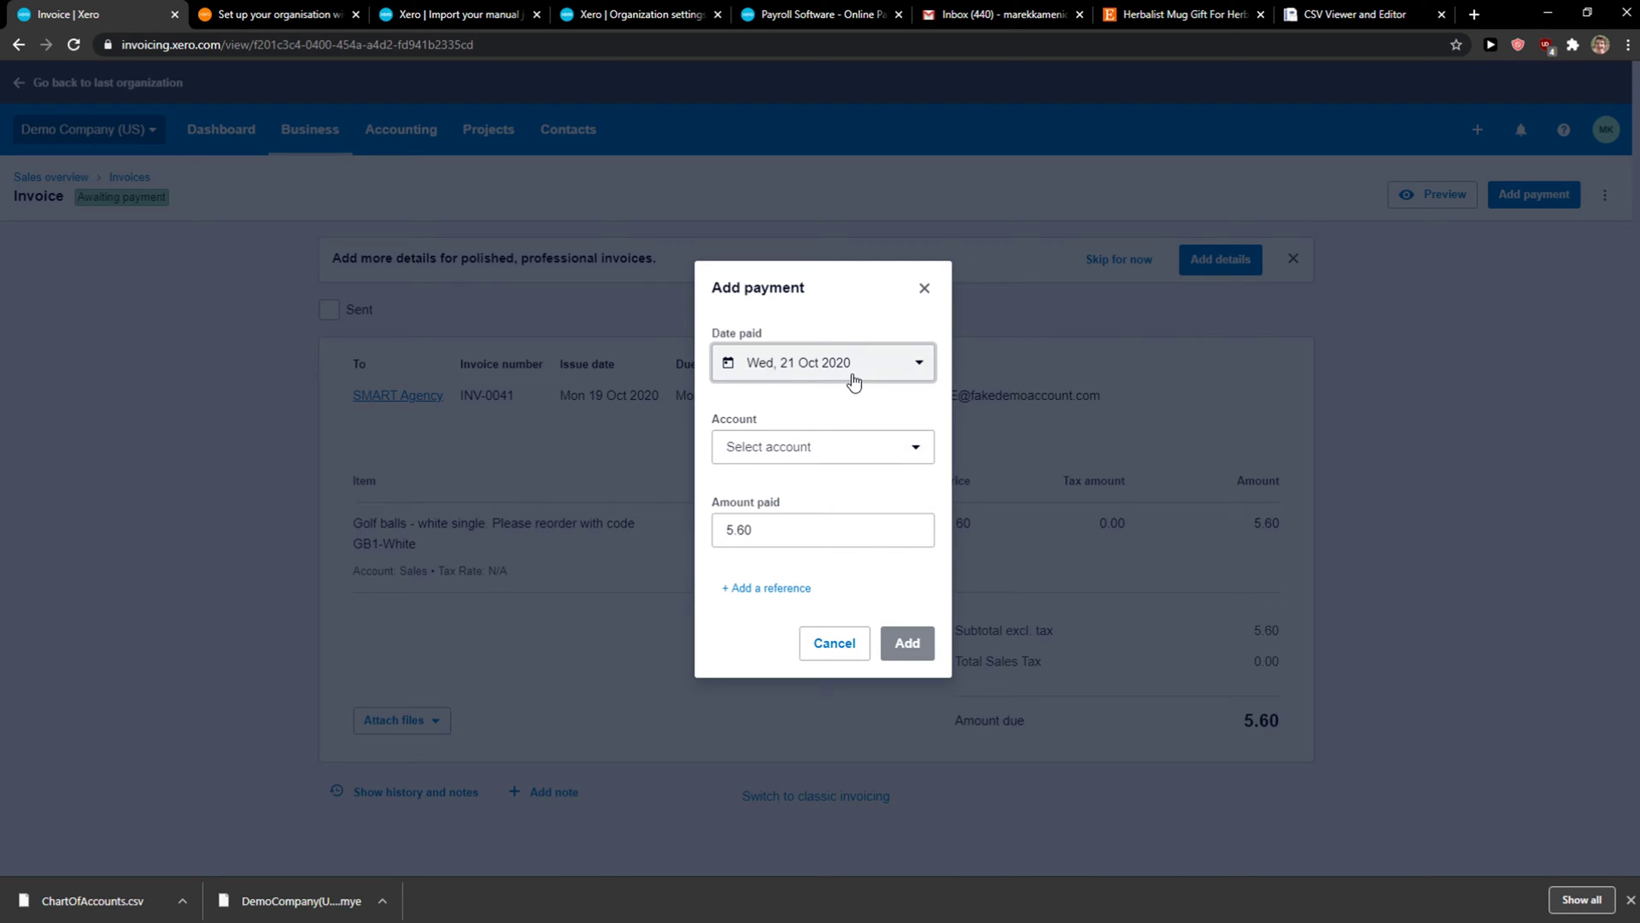
click(822, 446)
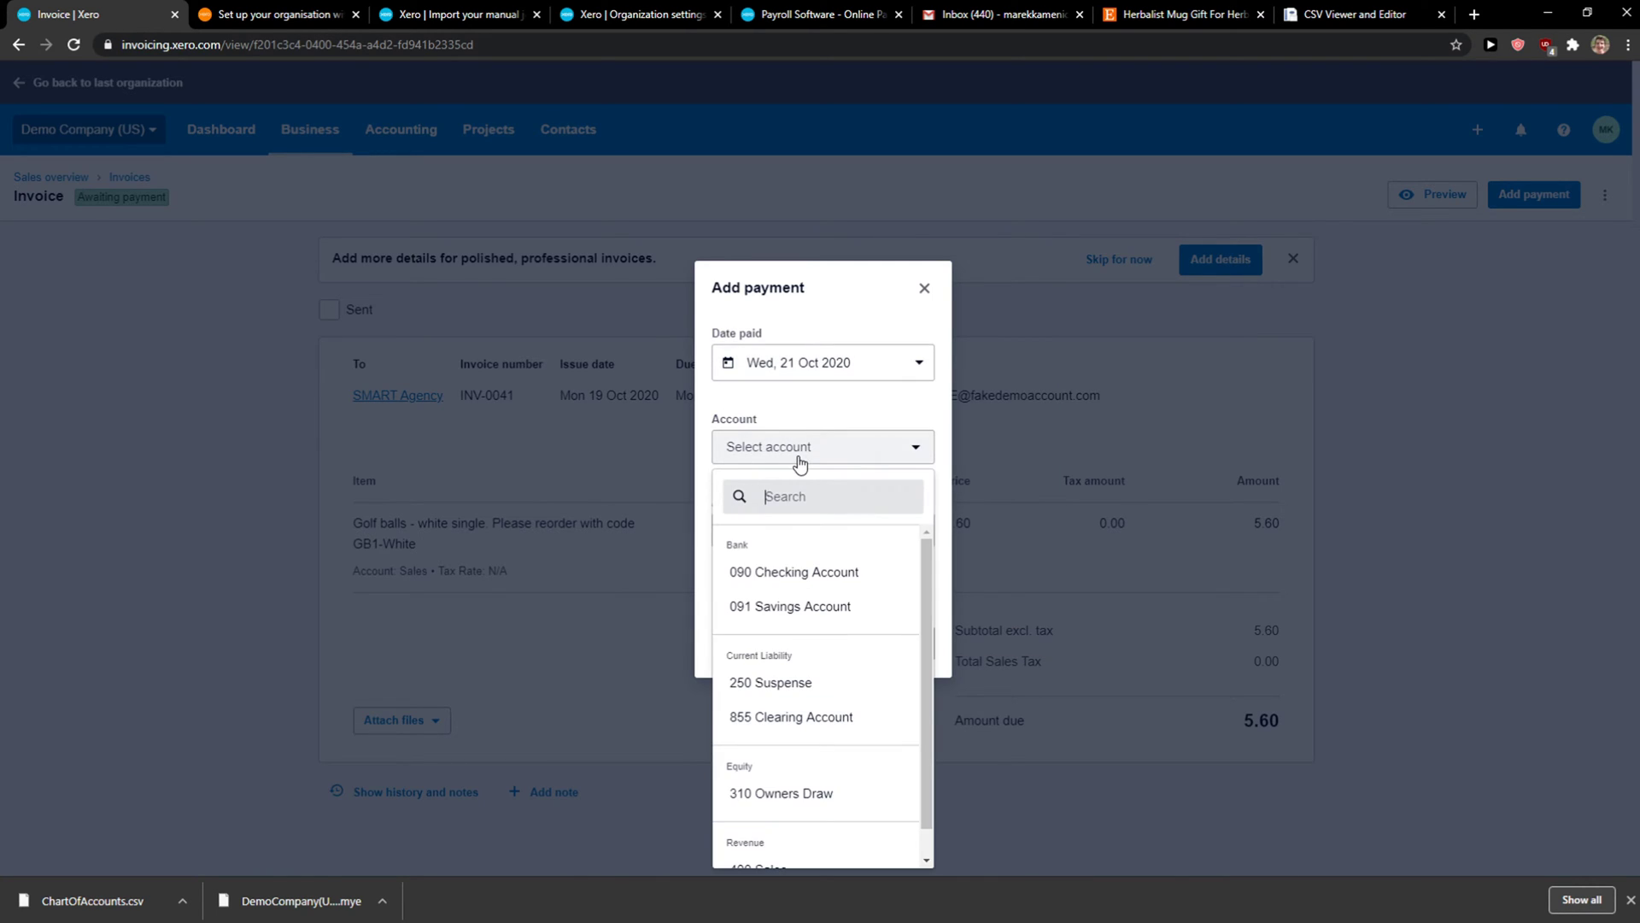
click(789, 605)
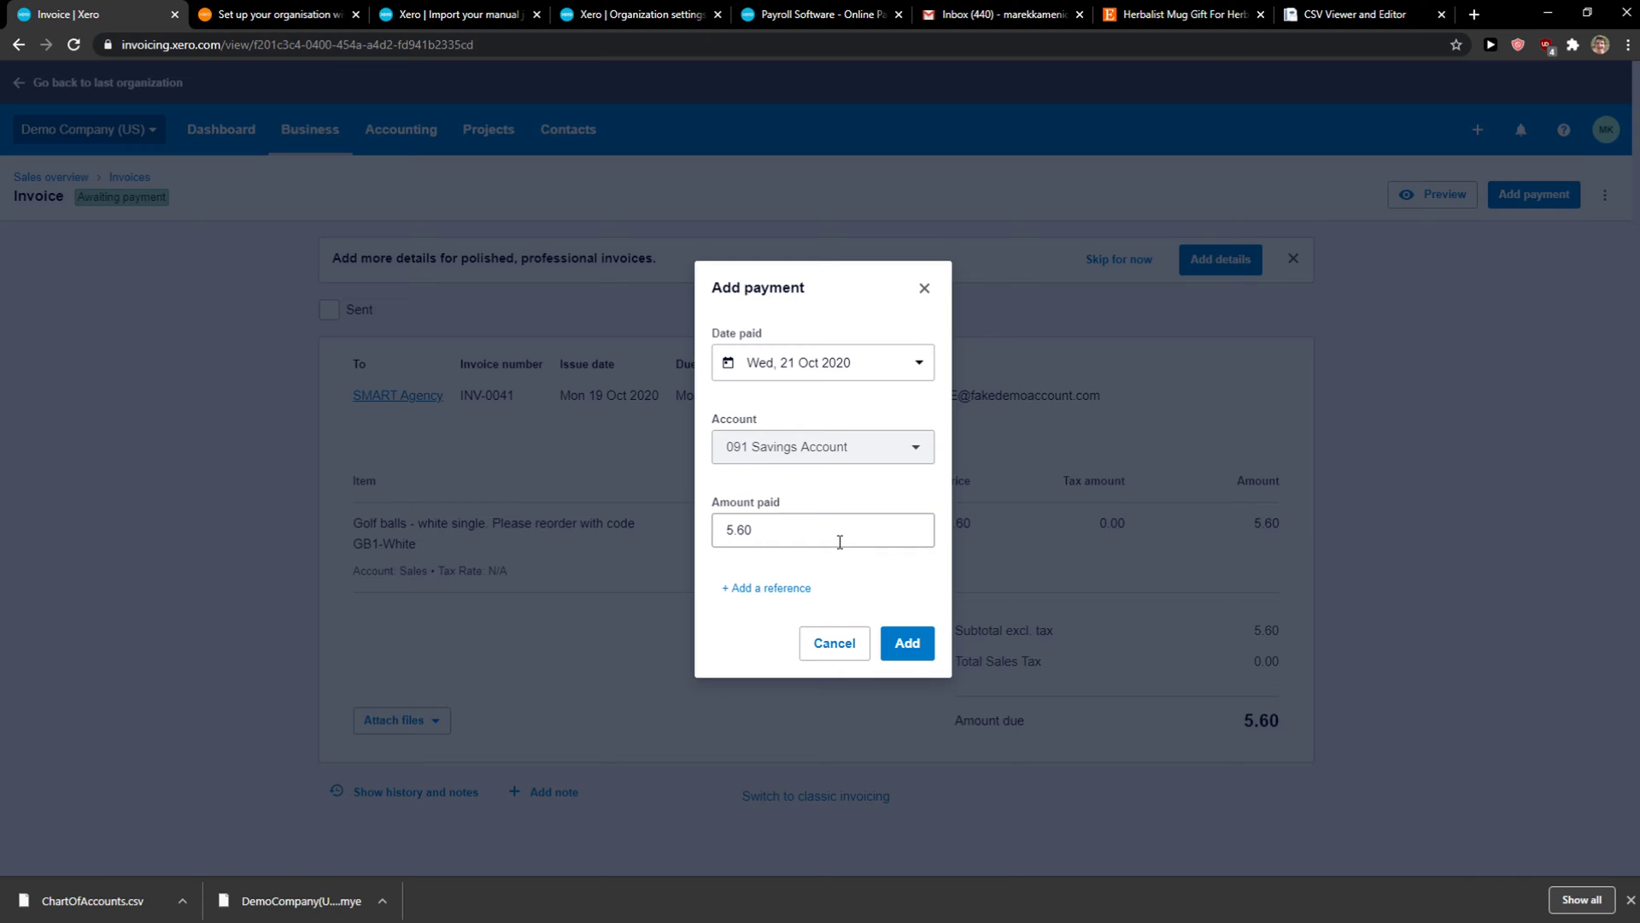
click(833, 644)
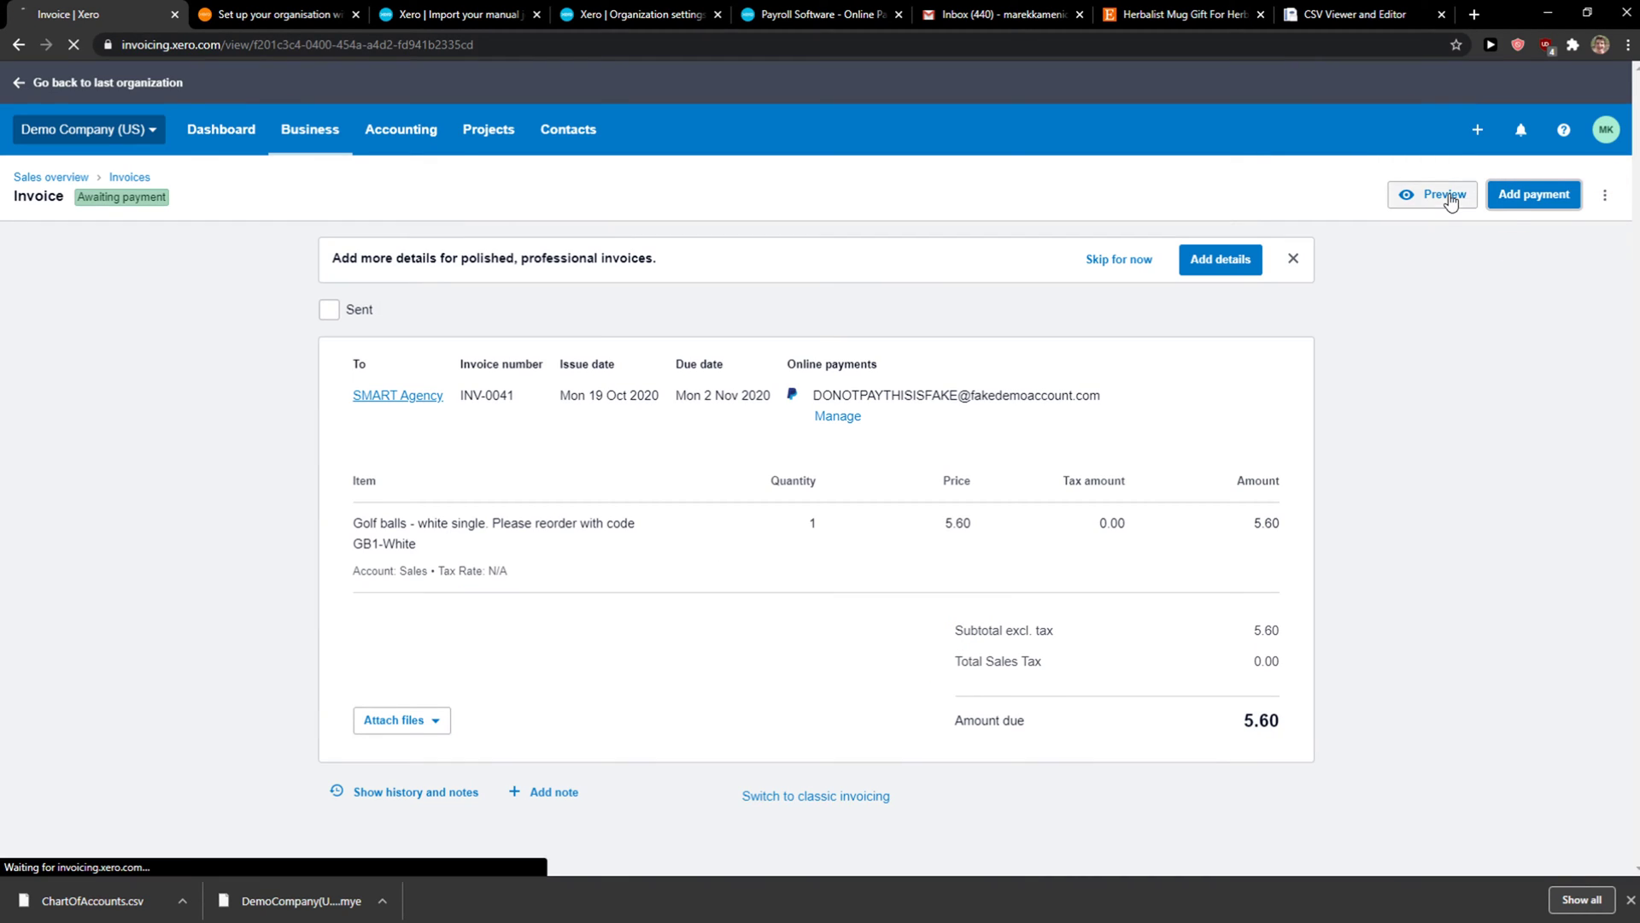
mouse_move(212, 249)
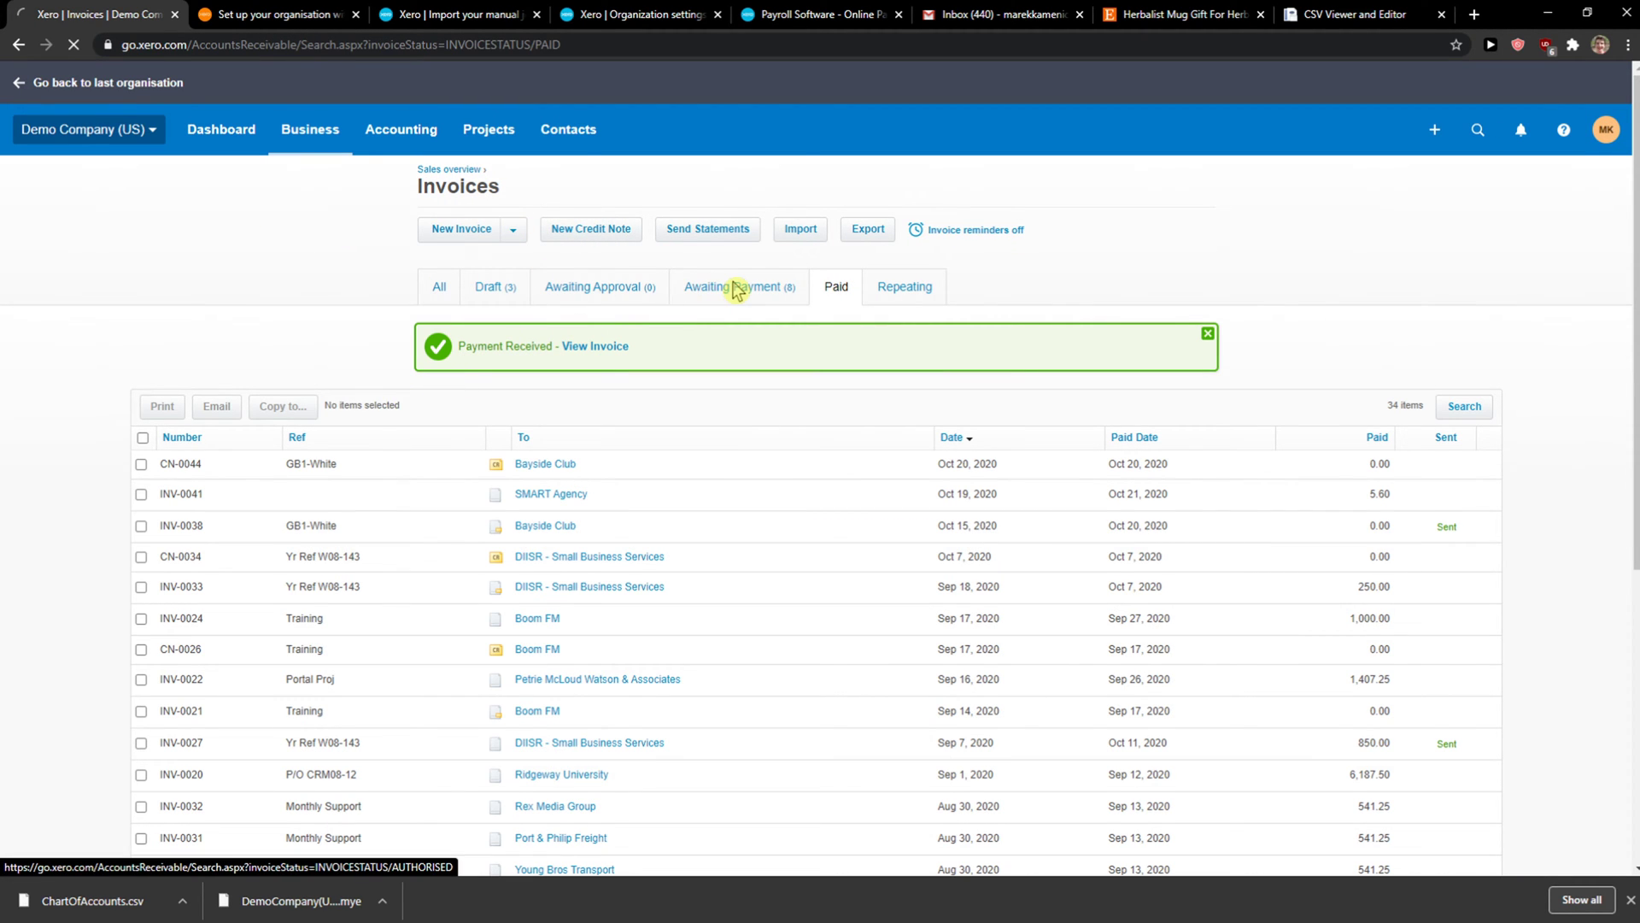
- Show the Awaiting Payment list, now 8 items without INV-0041
click(739, 287)
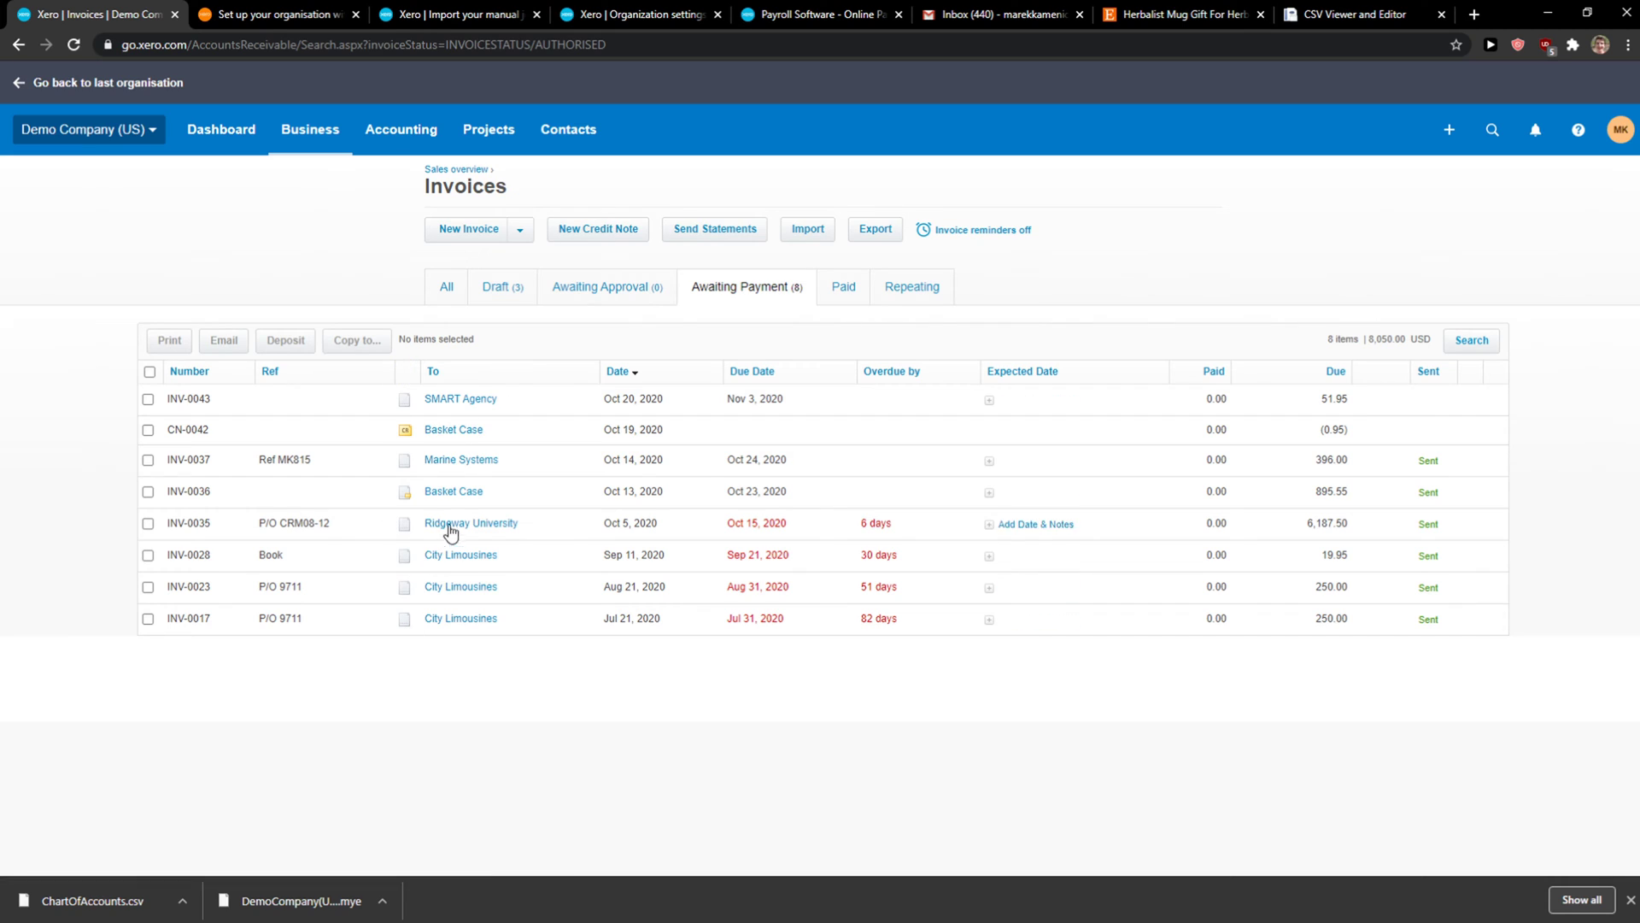
mouse_move(459, 460)
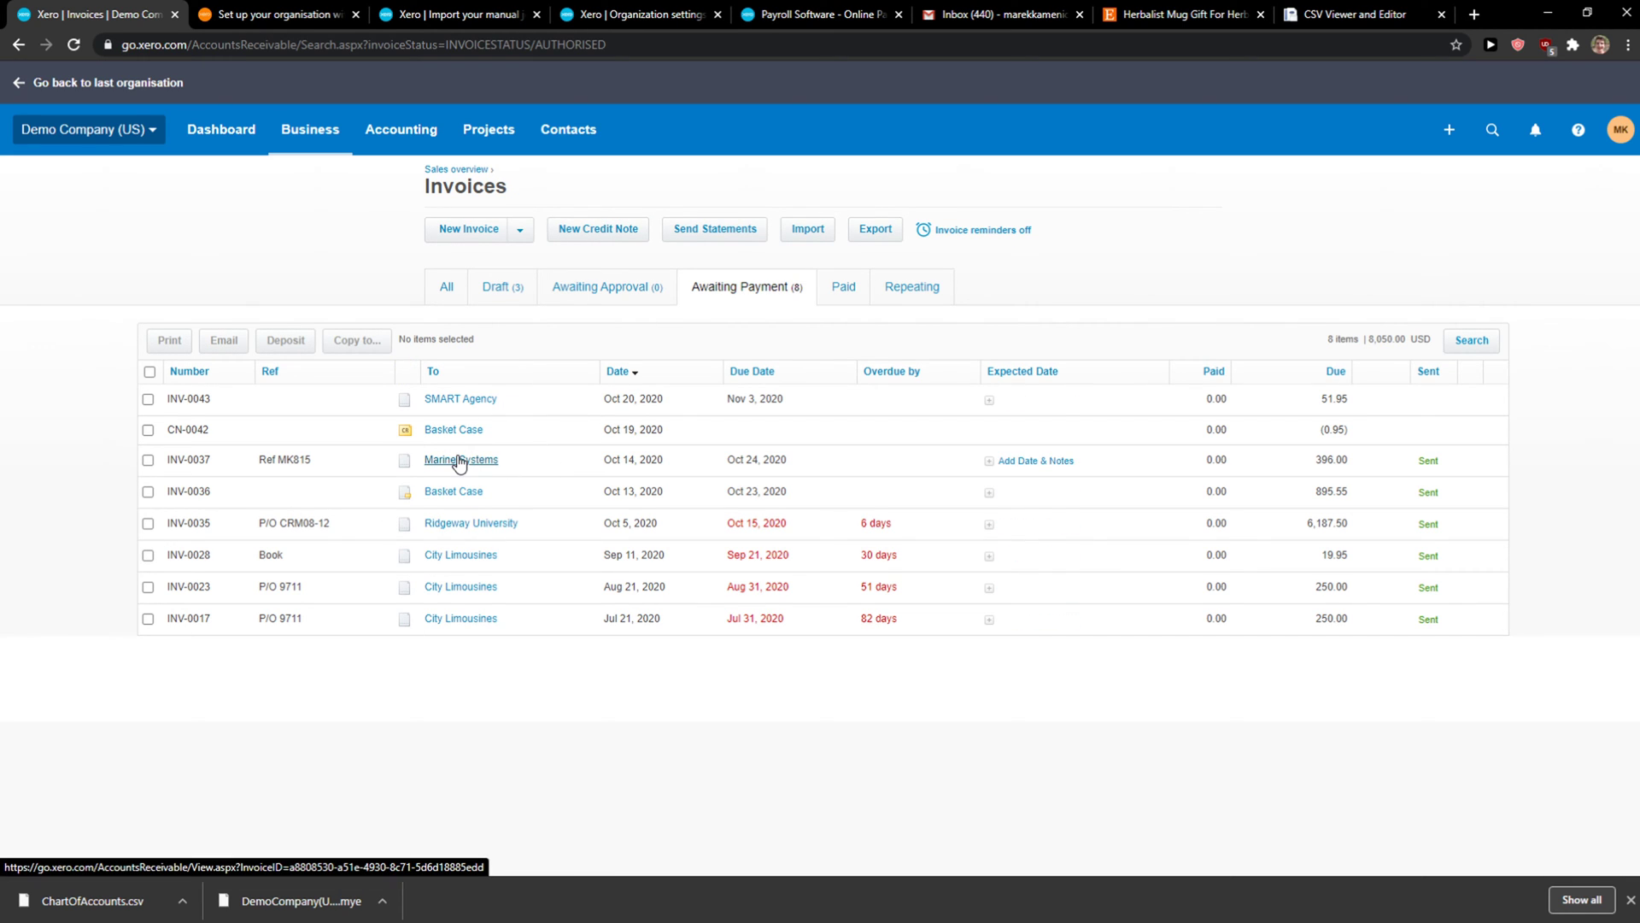